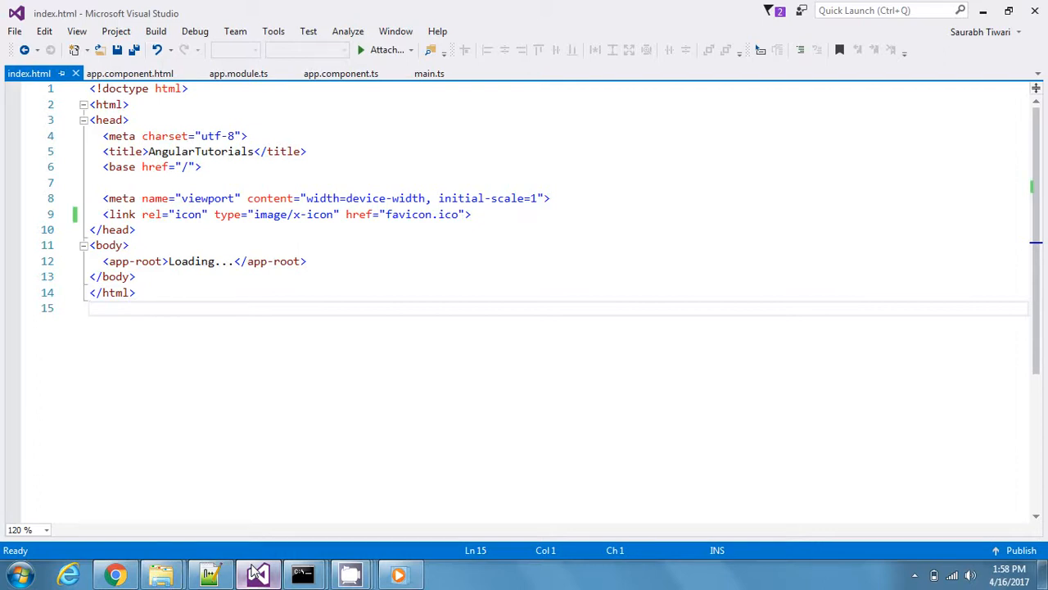
pyautogui.moveTo(204, 561)
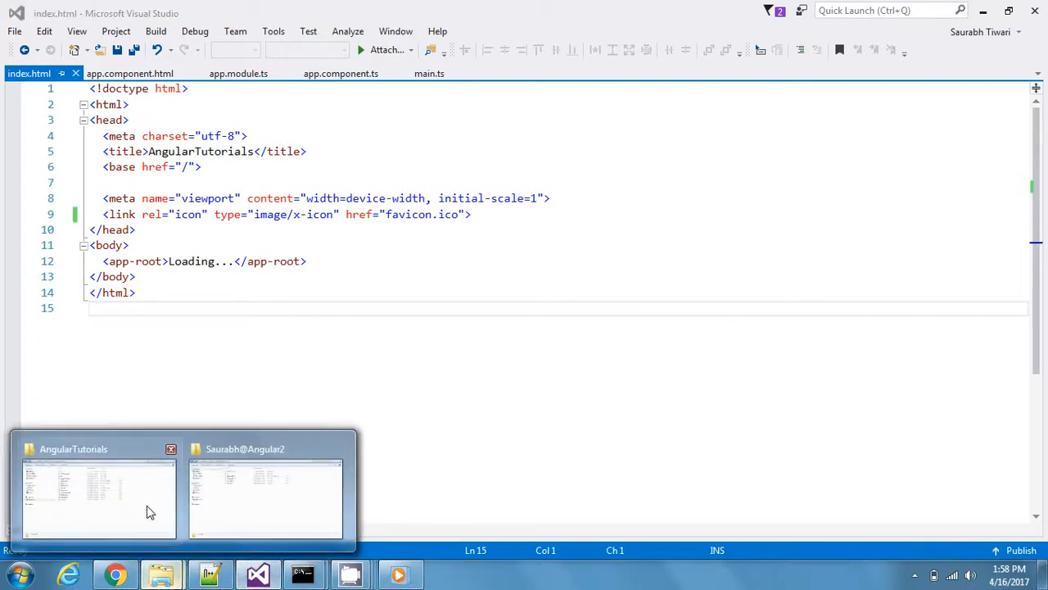
# Switch to the AngularTutorials folder in File Explorer and select .angular-cli.json.
pyautogui.click(98, 496)
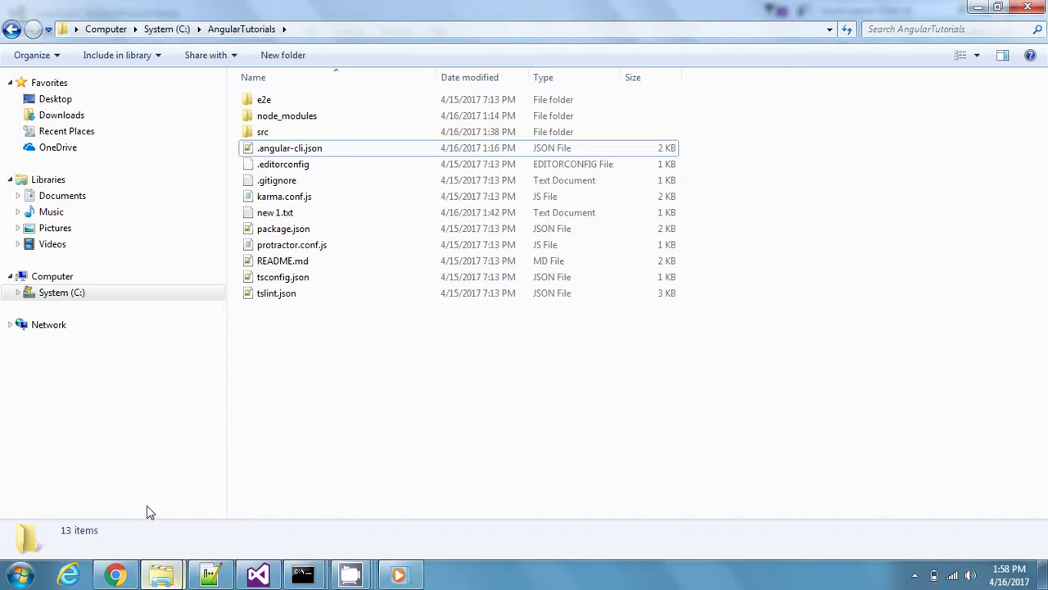
pyautogui.moveTo(319, 163)
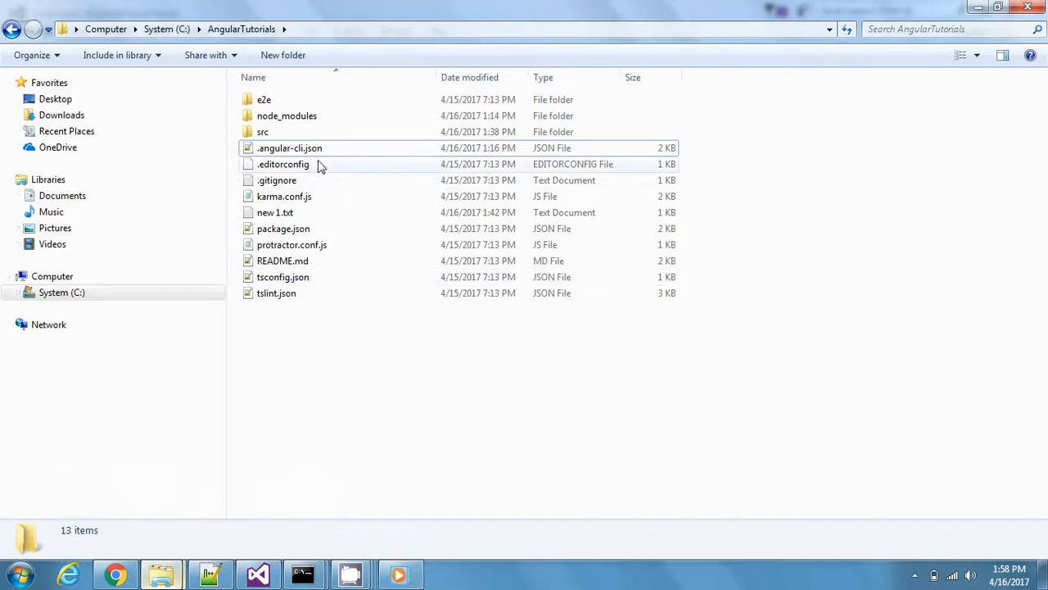
pyautogui.click(290, 147)
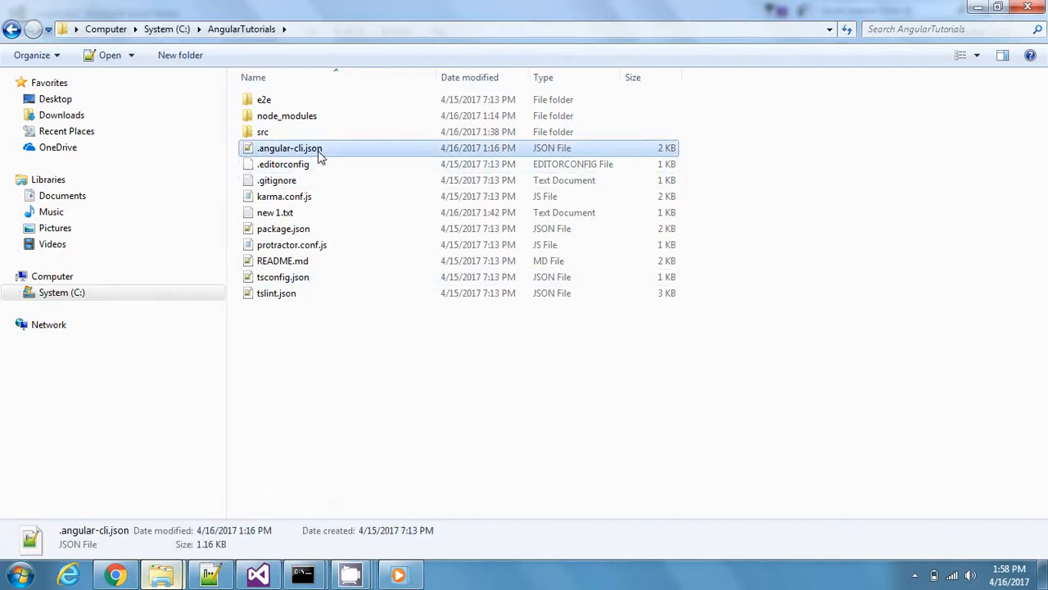
# Open .angular-cli.json in Notepad++ and review the styles array with the bootstrap.css entry.
pyautogui.doubleClick(290, 147)
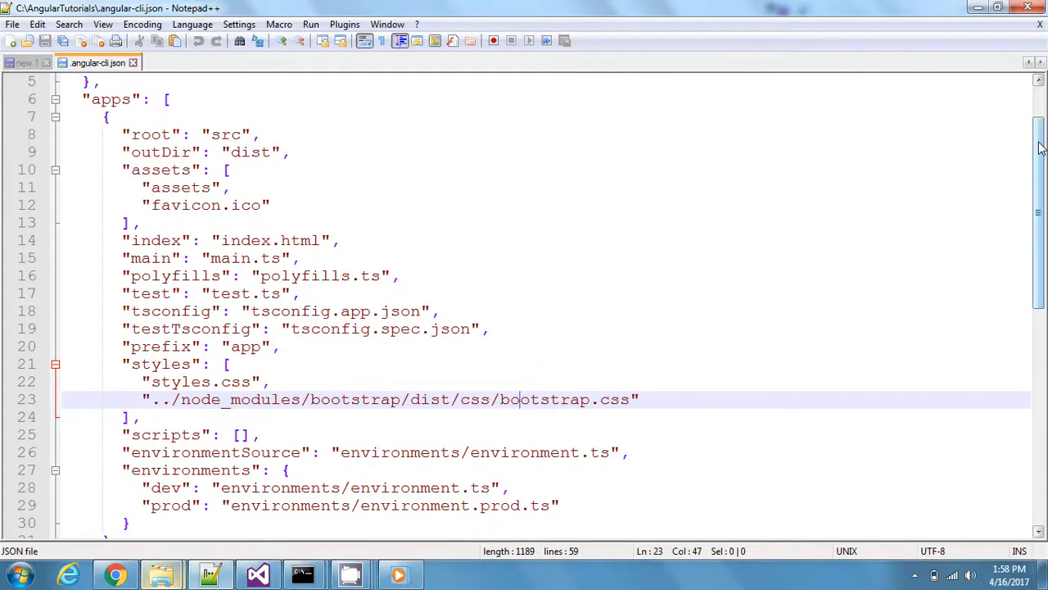
pyautogui.scroll(-3)
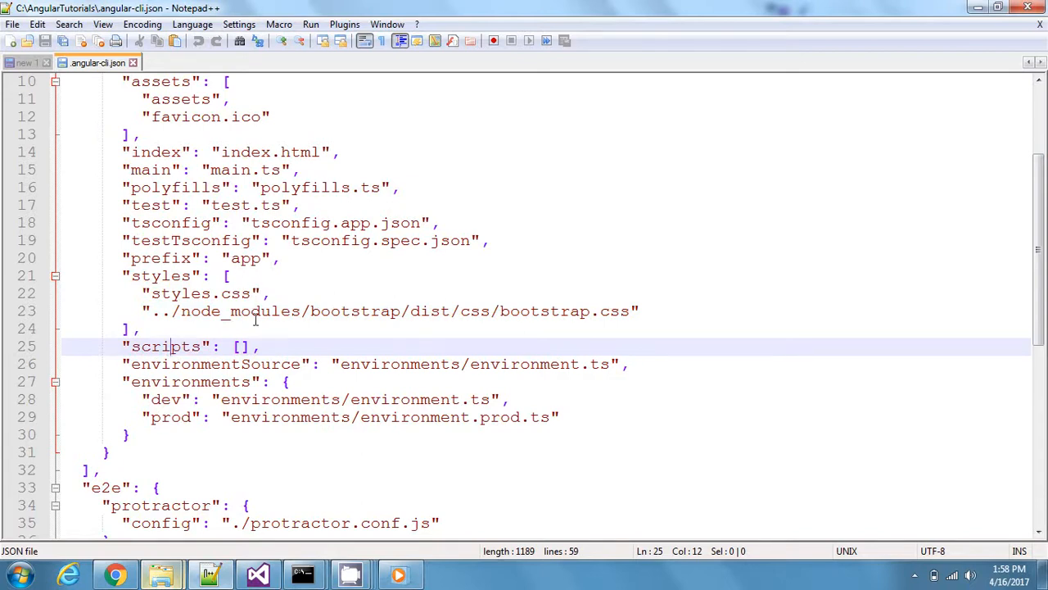
pyautogui.click(240, 310)
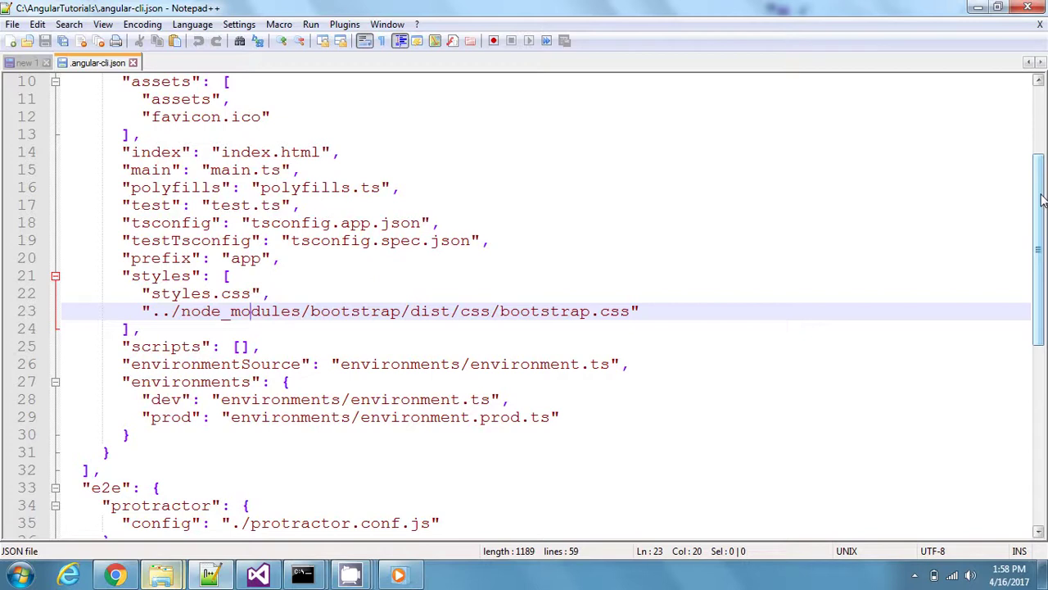
pyautogui.moveTo(303, 571)
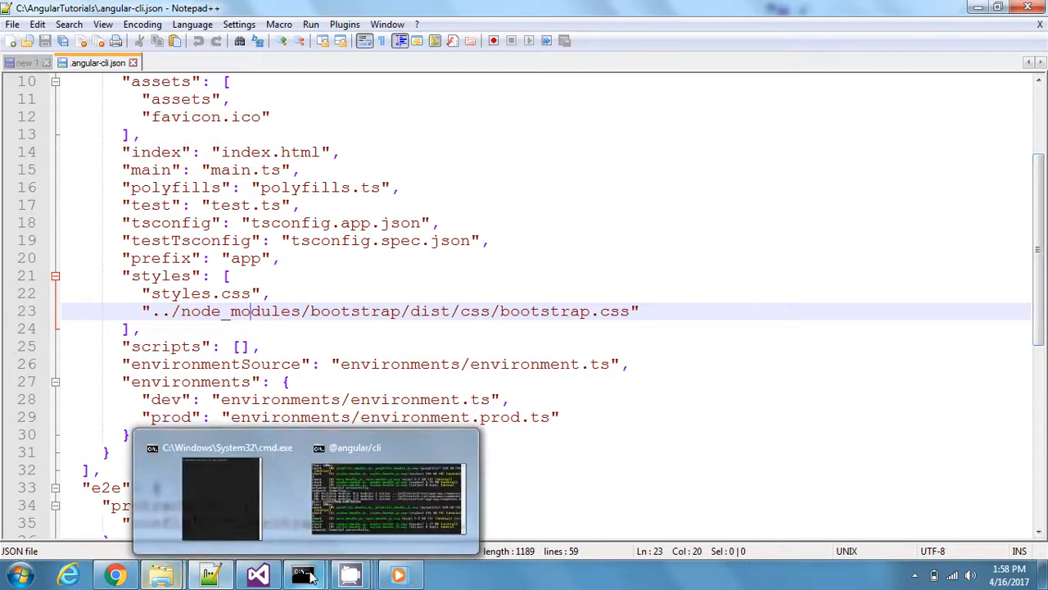
# Bring up the Command Prompt at C:\AngularTutorials showing npm install bootstrap@next.
pyautogui.click(222, 497)
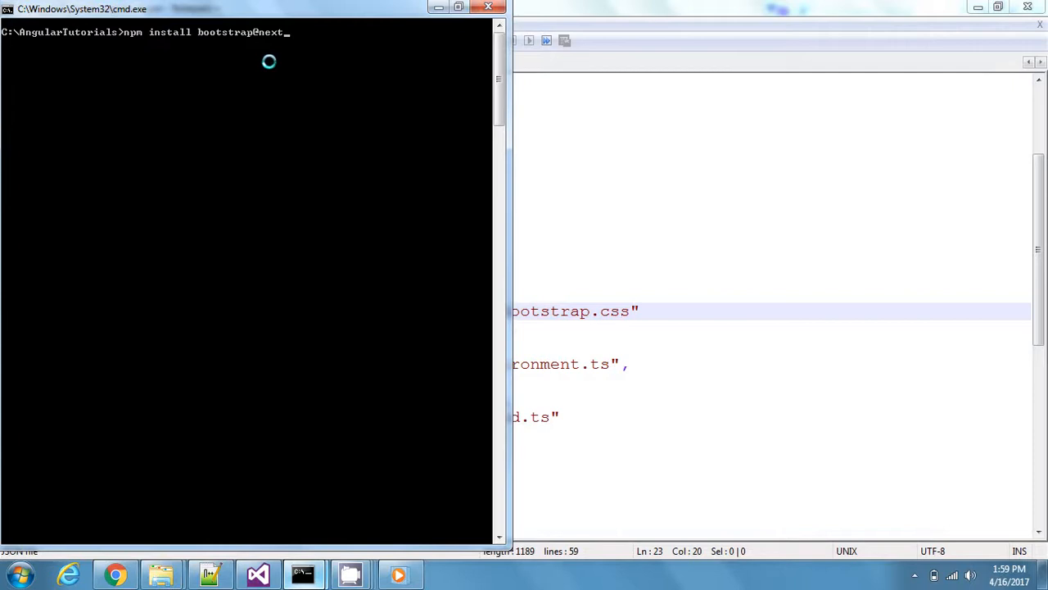
pyautogui.moveTo(138, 42)
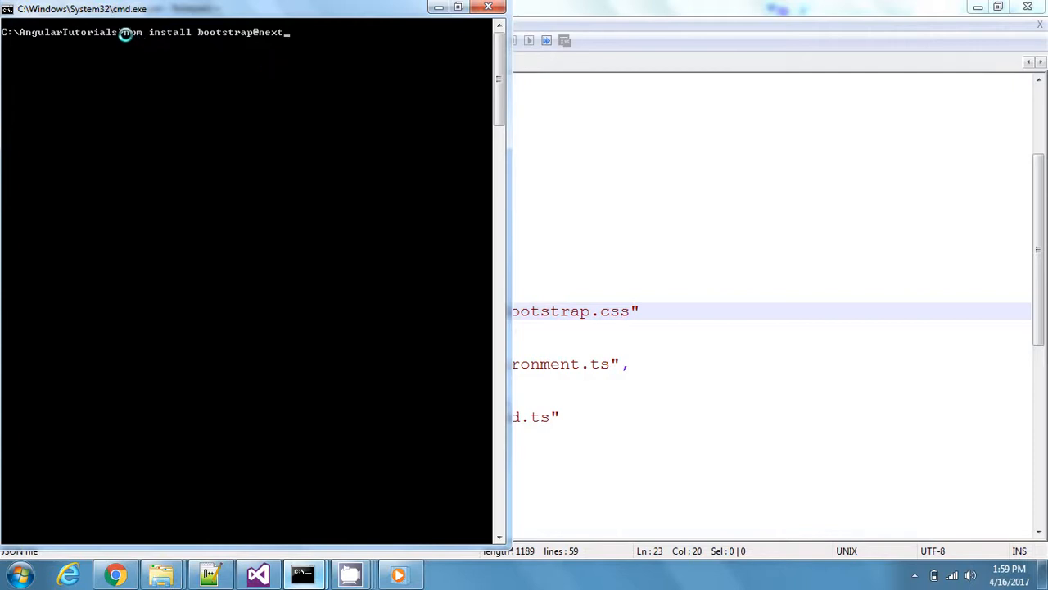
pyautogui.moveTo(259, 32)
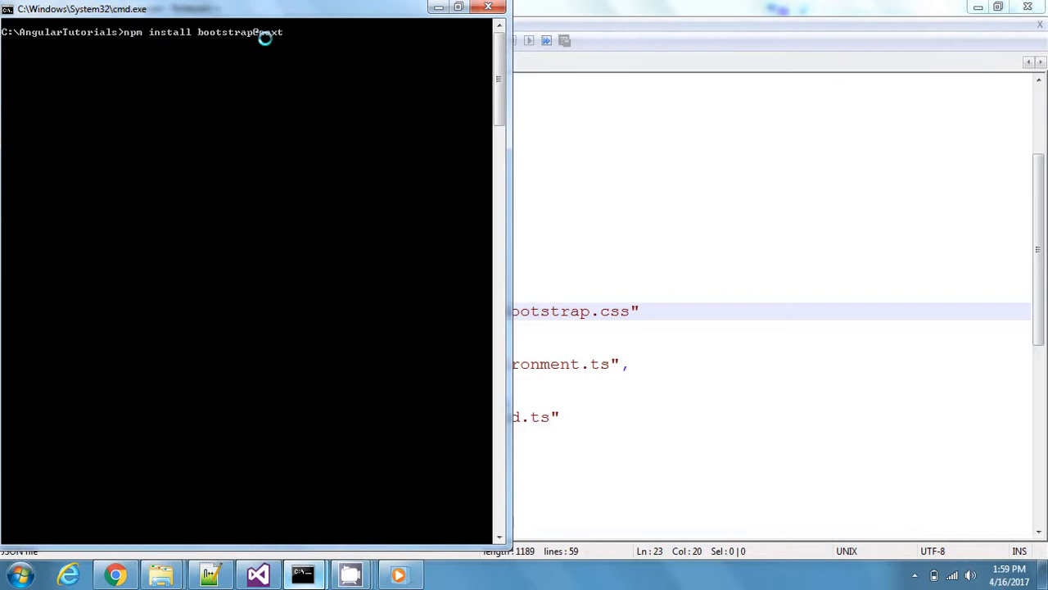
pyautogui.moveTo(303, 36)
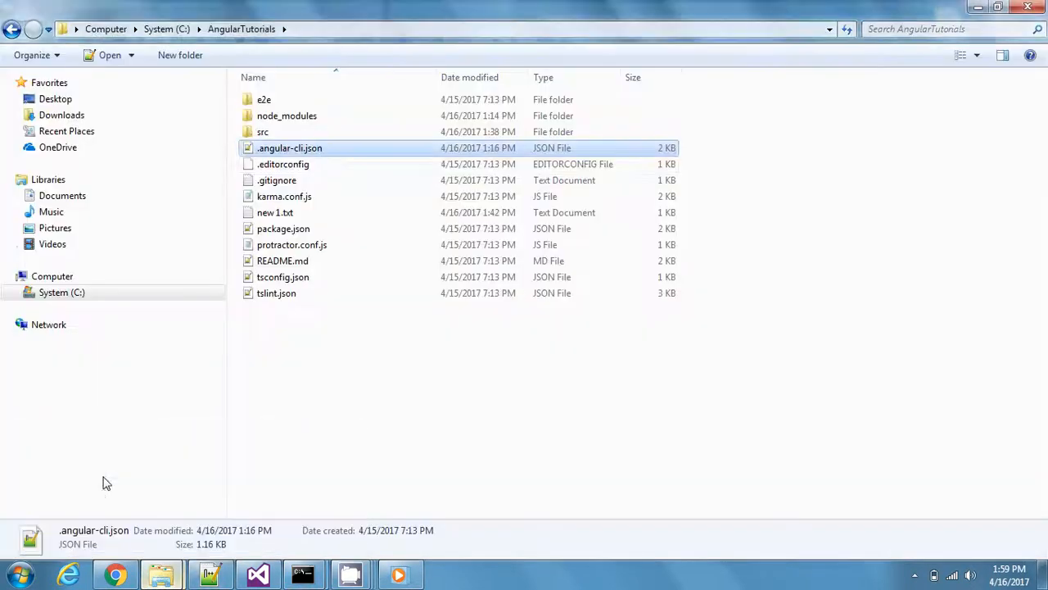
# Browse node_modules\bootstrap\dist\css to find bootstrap.css, then return to .angular-cli.json's styles line.
pyautogui.click(286, 116)
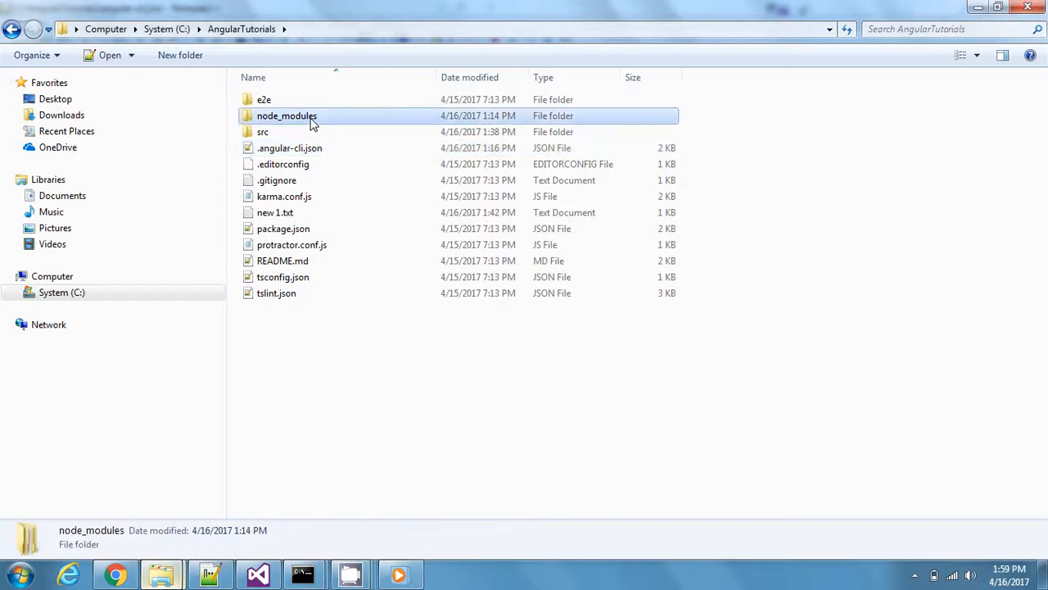
pyautogui.doubleClick(287, 115)
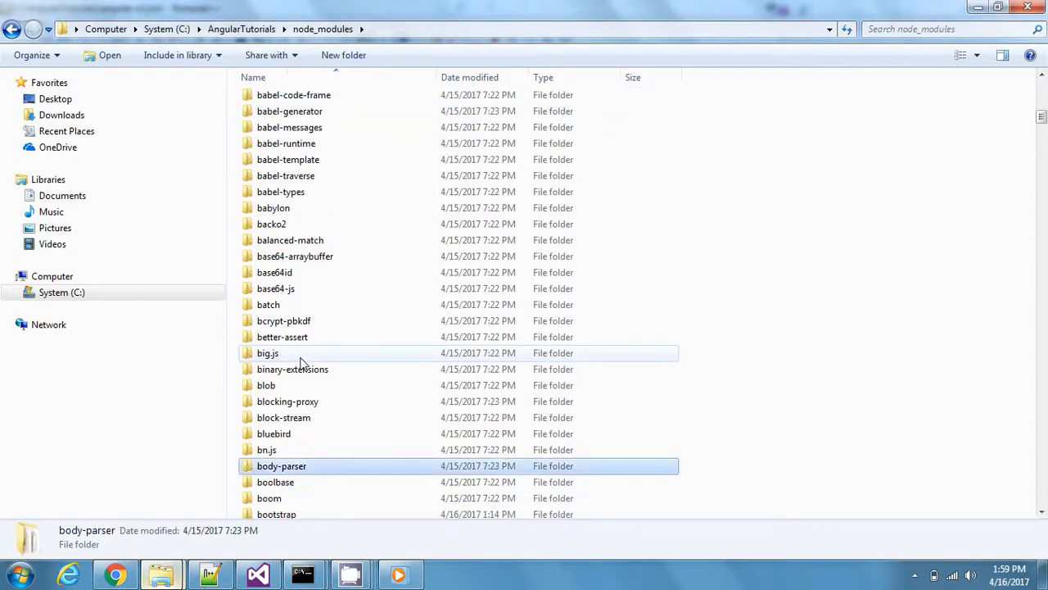
pyautogui.scroll(-3)
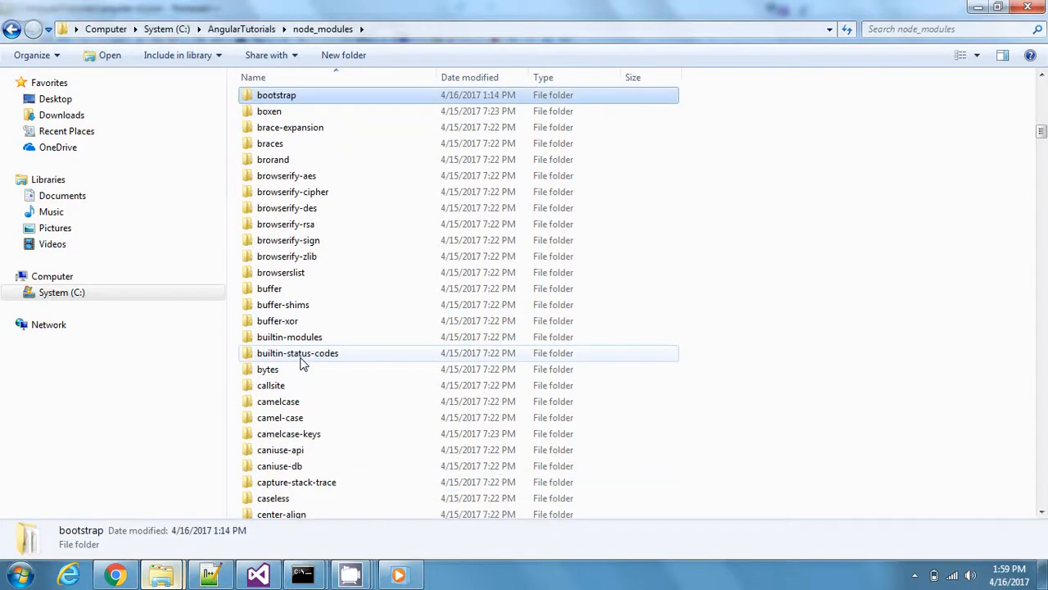
pyautogui.moveTo(376, 107)
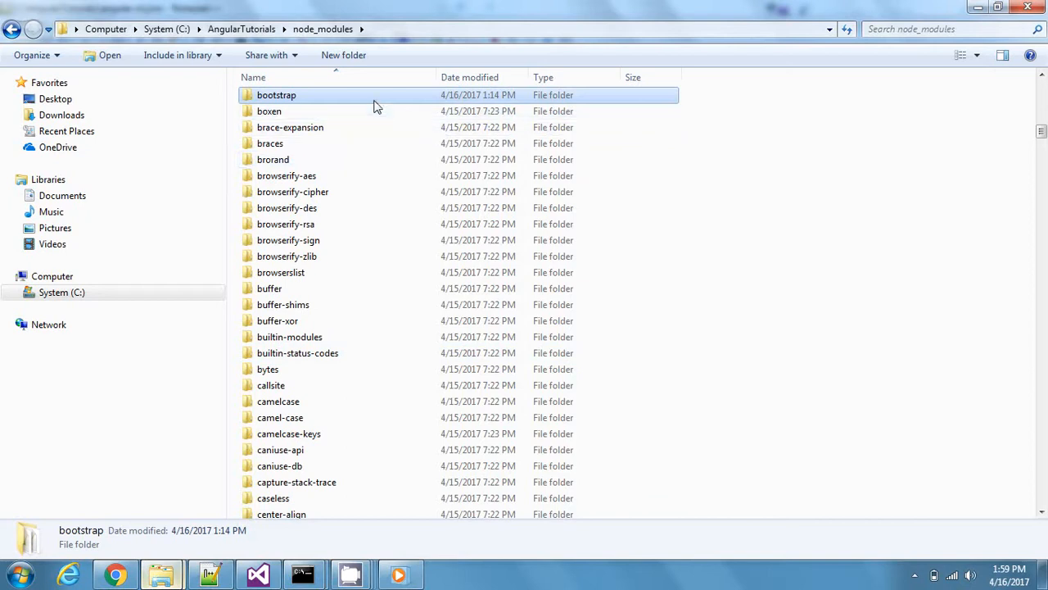
pyautogui.doubleClick(276, 95)
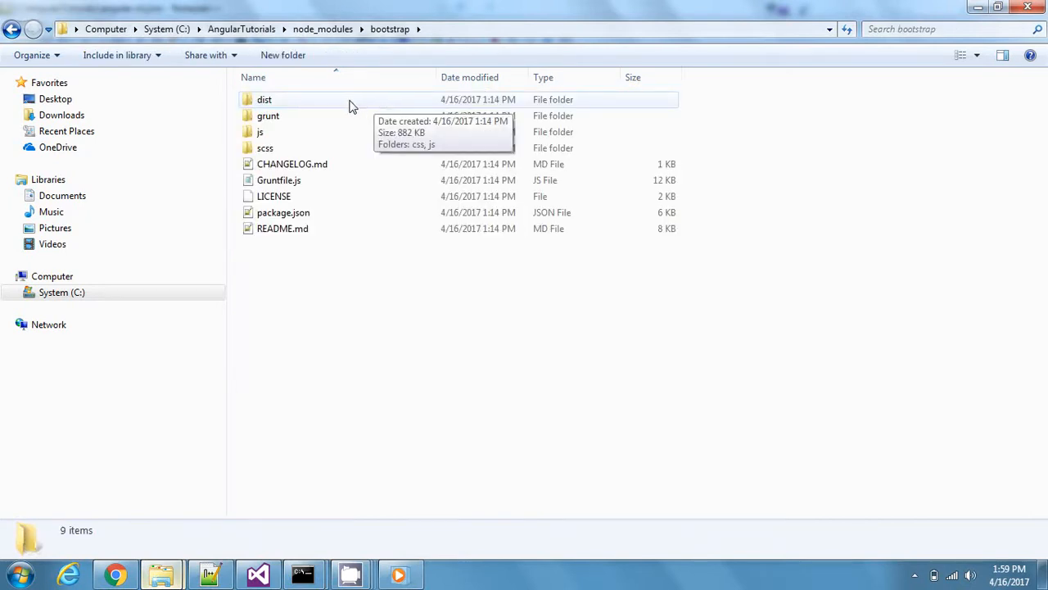
pyautogui.moveTo(356, 110)
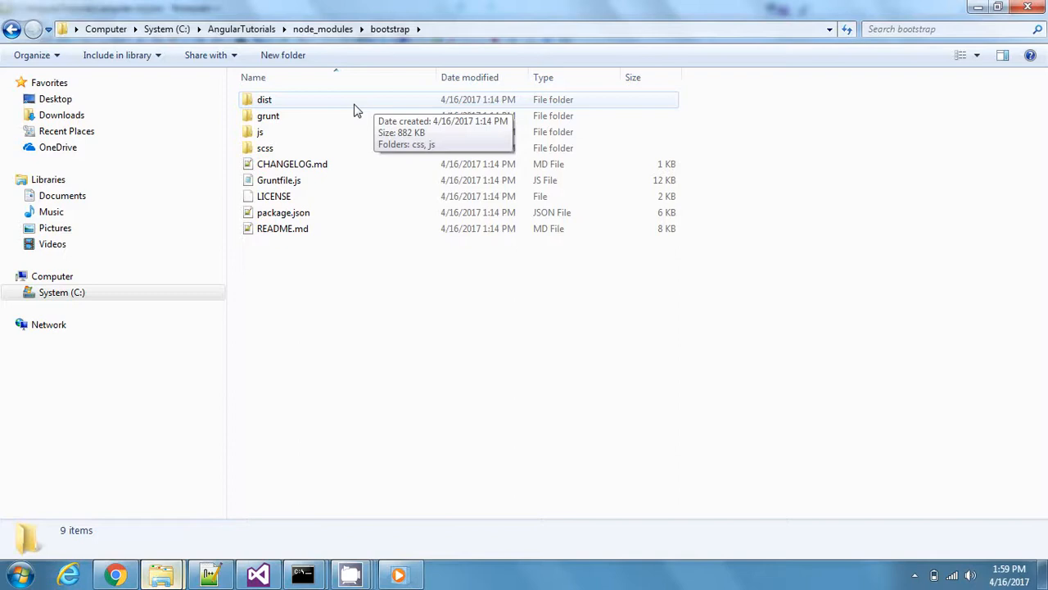
pyautogui.doubleClick(265, 99)
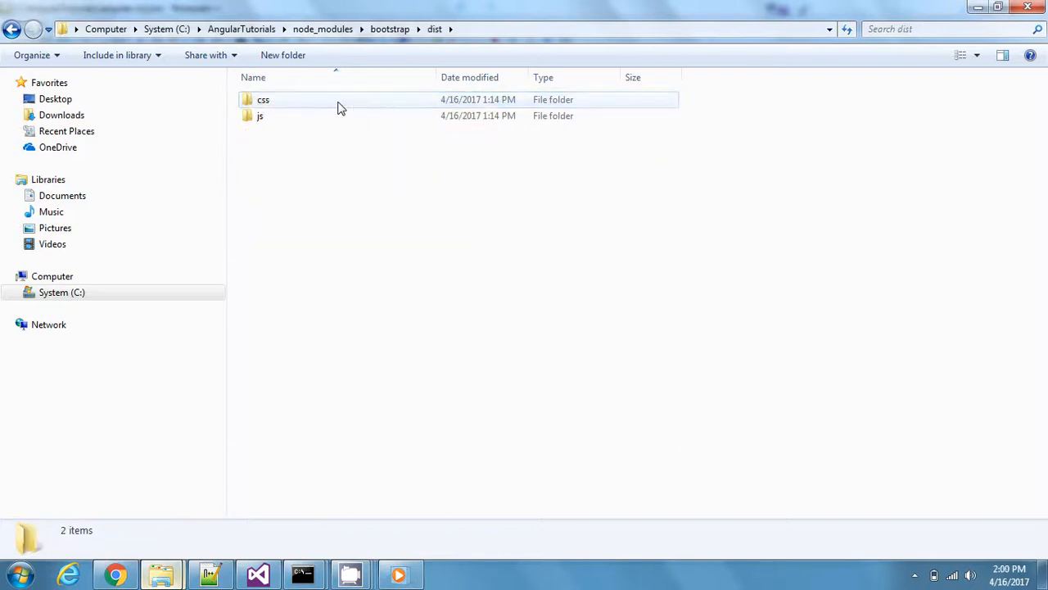
pyautogui.doubleClick(263, 100)
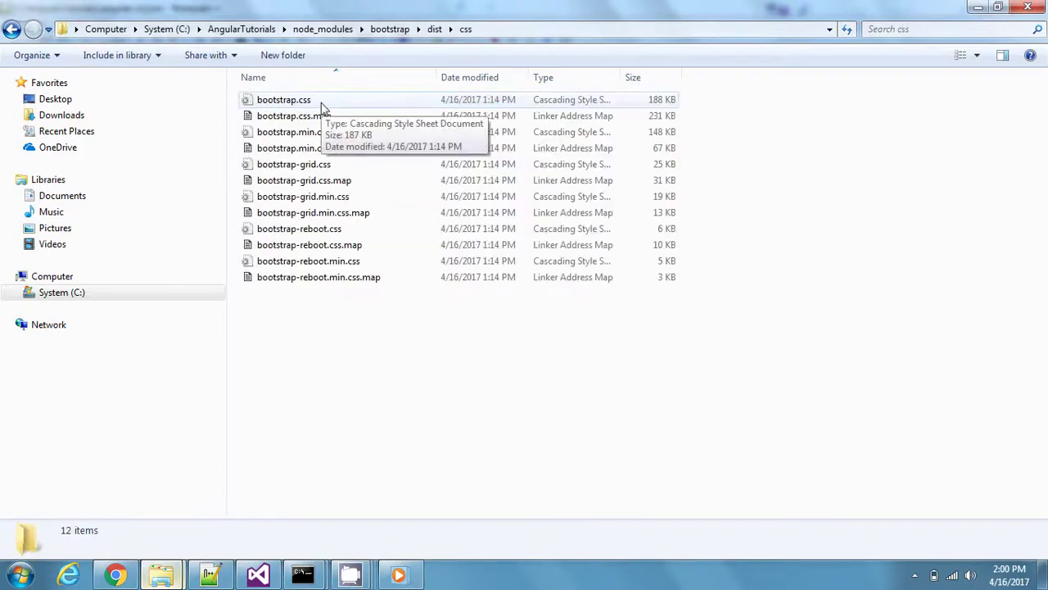
pyautogui.moveTo(248, 552)
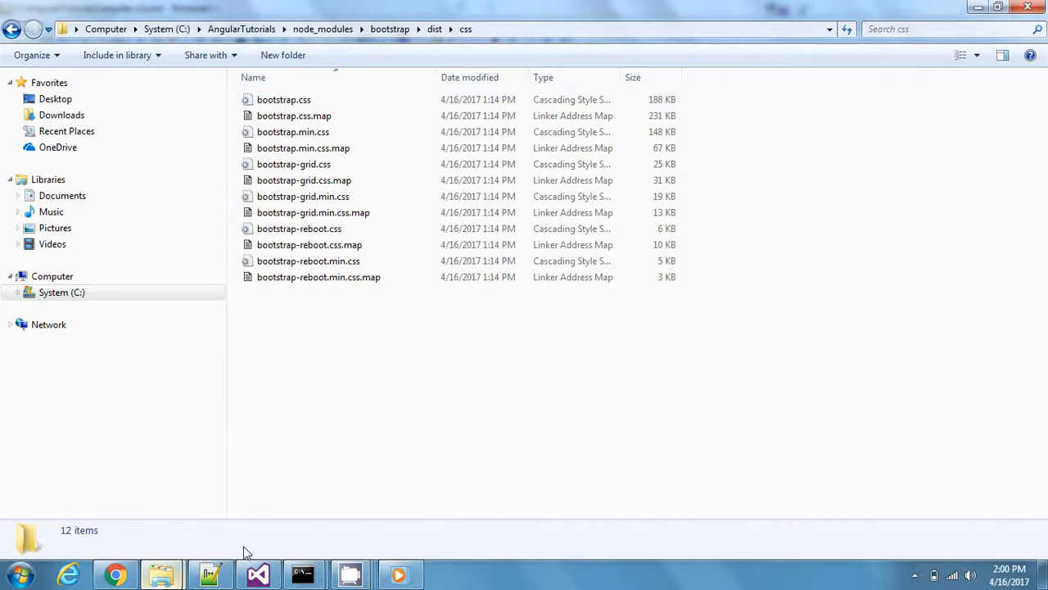
pyautogui.click(209, 573)
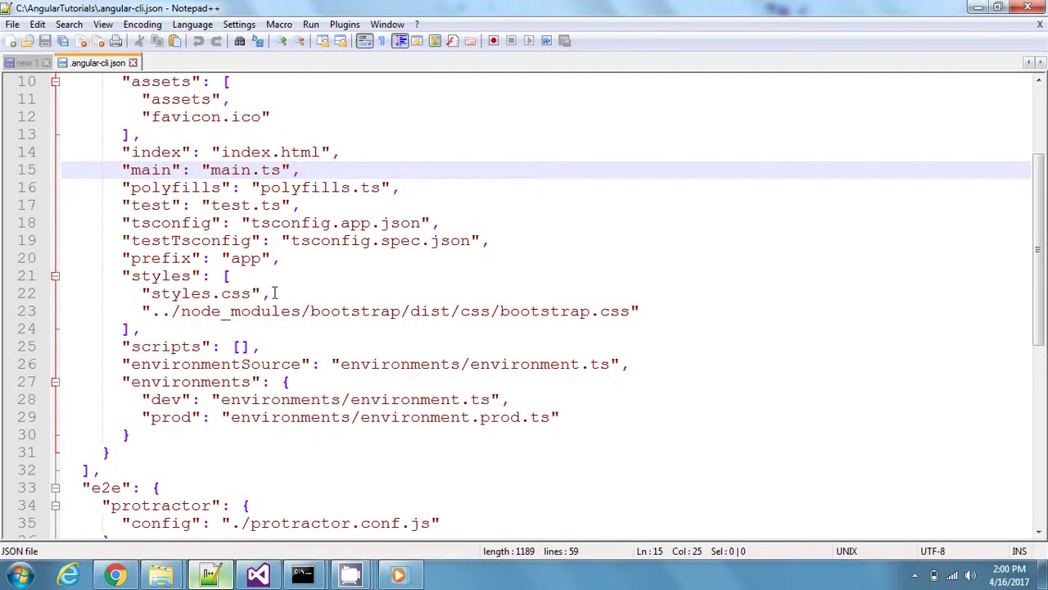
pyautogui.click(270, 294)
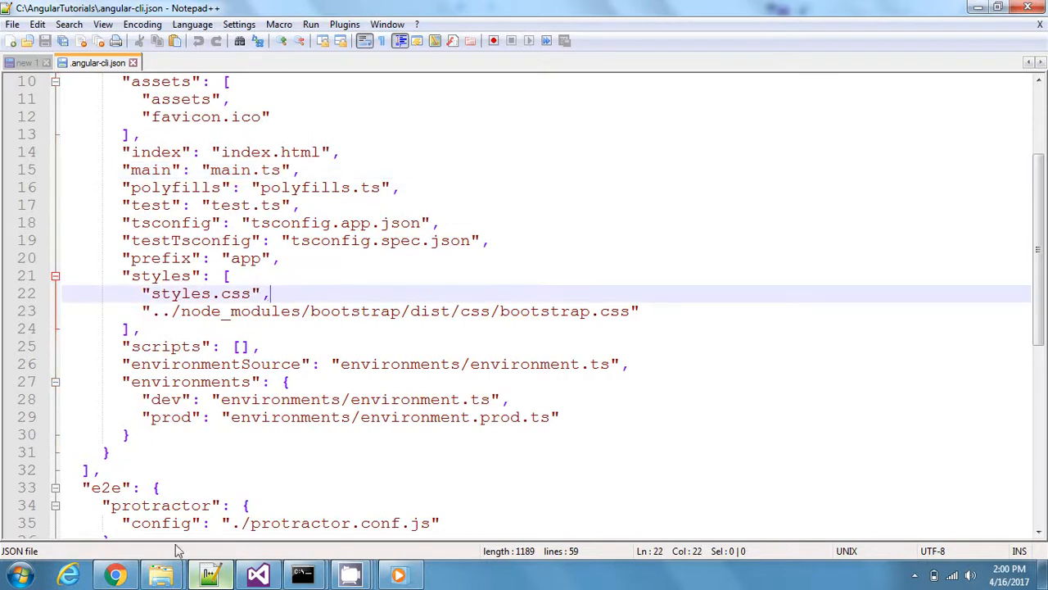
pyautogui.click(160, 573)
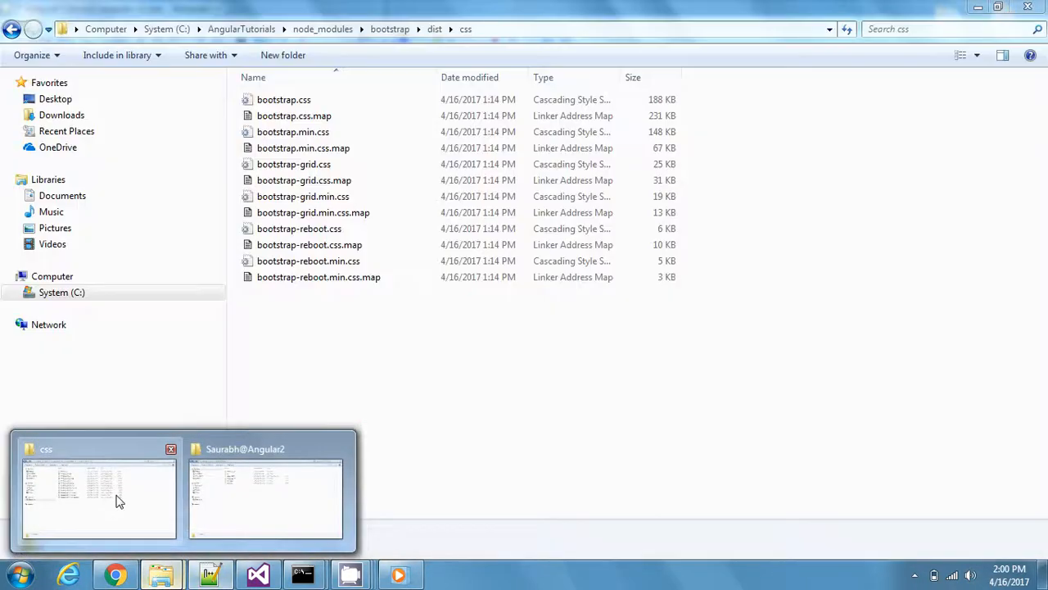
pyautogui.click(240, 29)
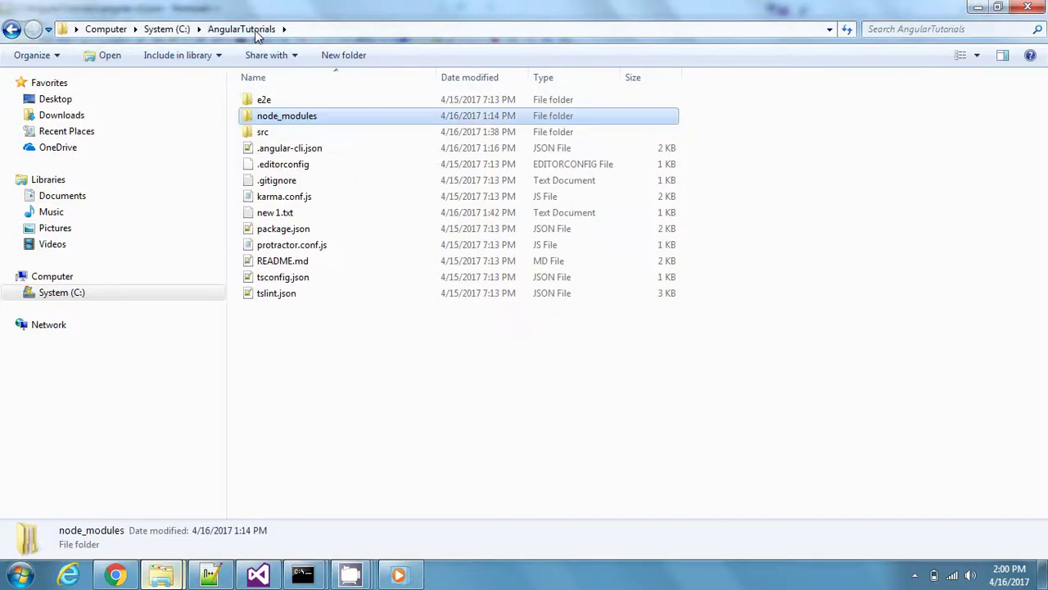
pyautogui.moveTo(291, 100)
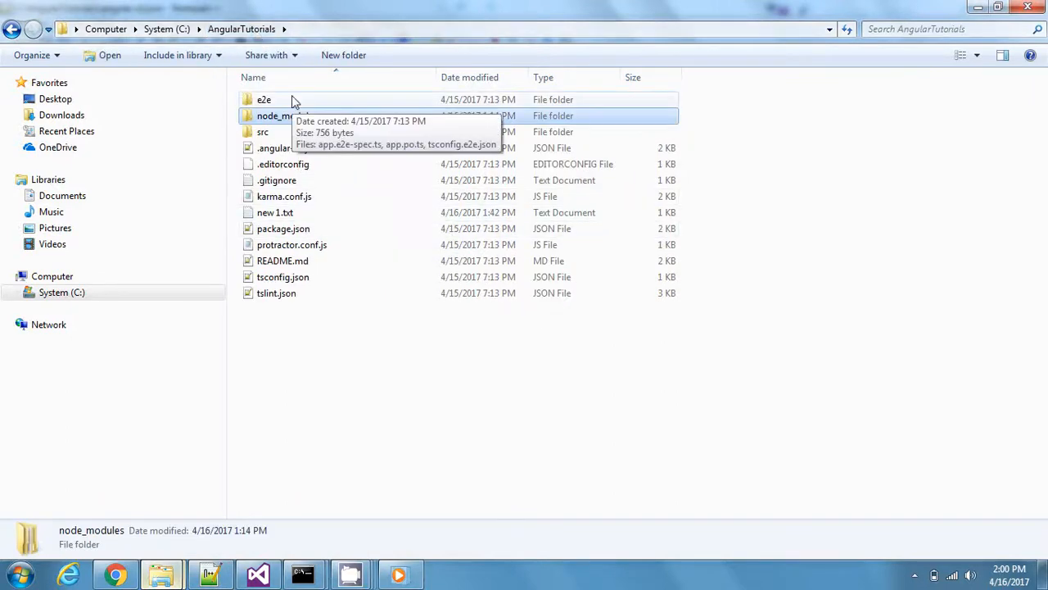
pyautogui.doubleClick(262, 132)
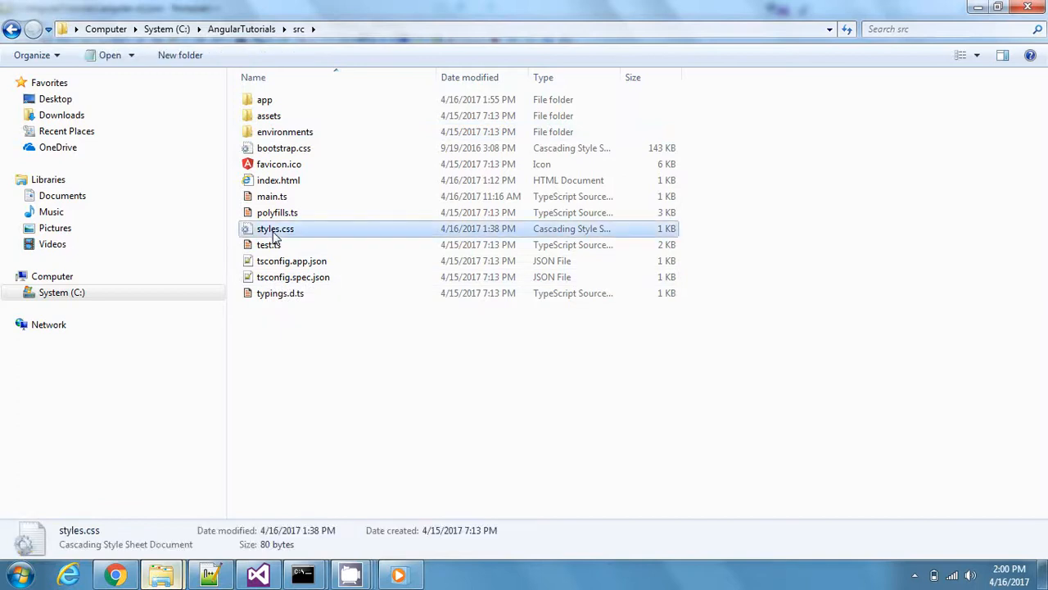
pyautogui.moveTo(284, 148)
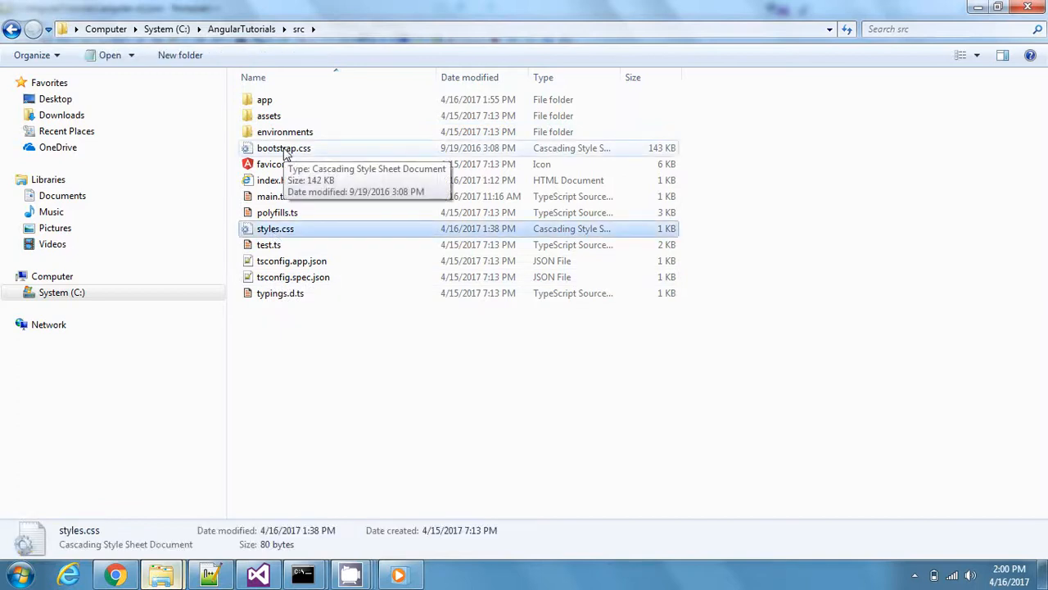
pyautogui.click(285, 148)
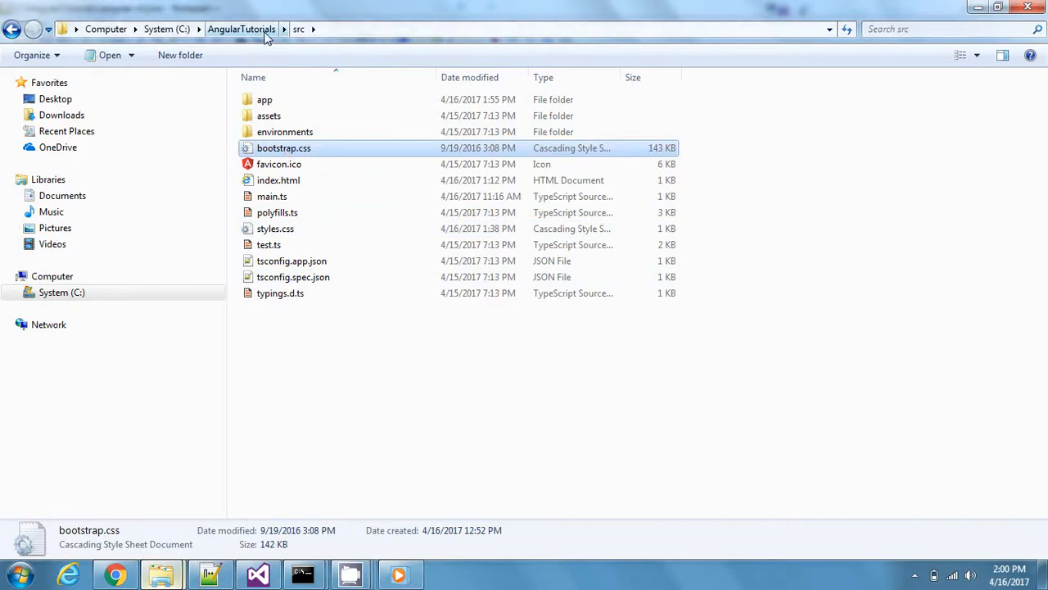
pyautogui.moveTo(258, 574)
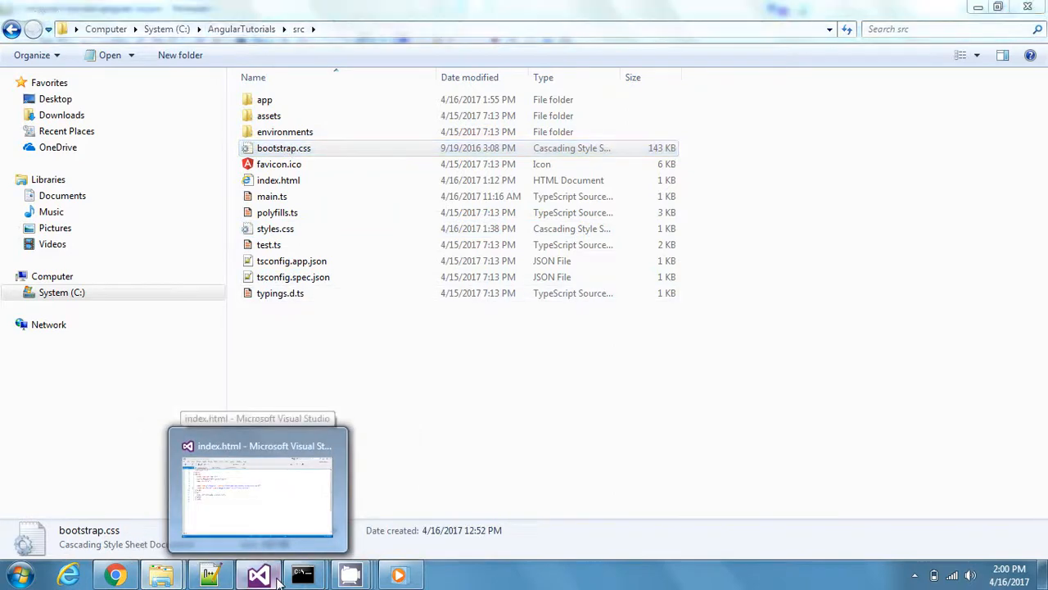
# Bring Notepad++ forward with .angular-cli.json listing styles.css and ../node_modules/bootstrap/dist/css/bootstrap.css.
pyautogui.click(210, 573)
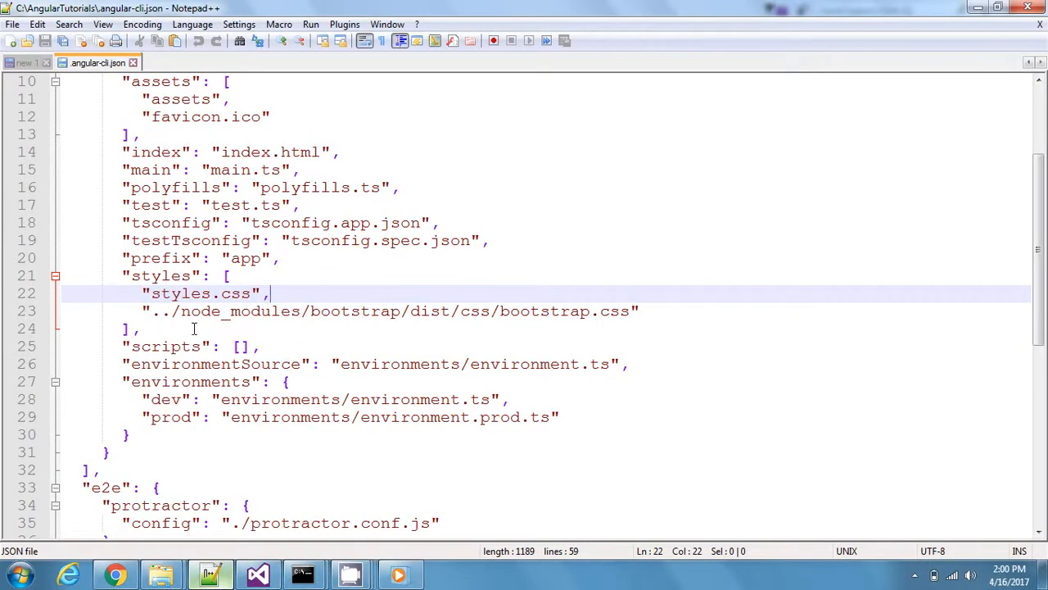
pyautogui.moveTo(317, 310)
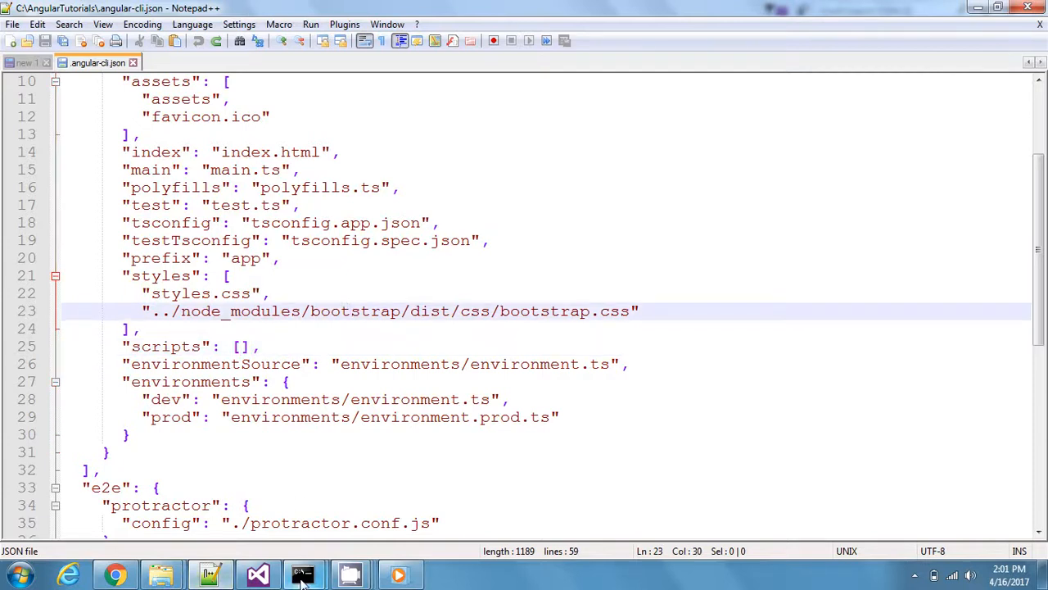
pyautogui.click(303, 573)
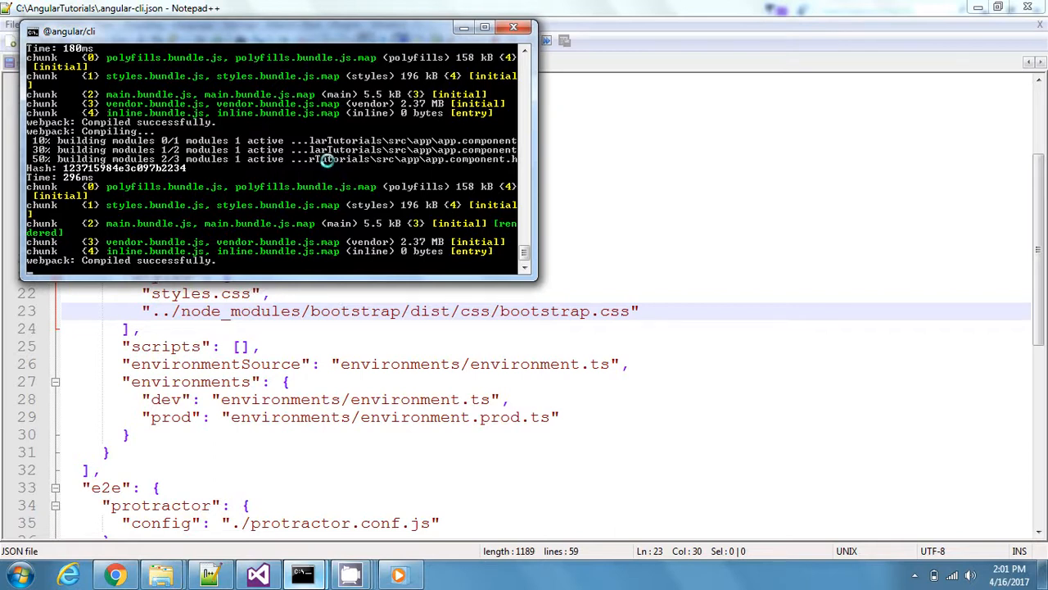
pyautogui.moveTo(319, 194)
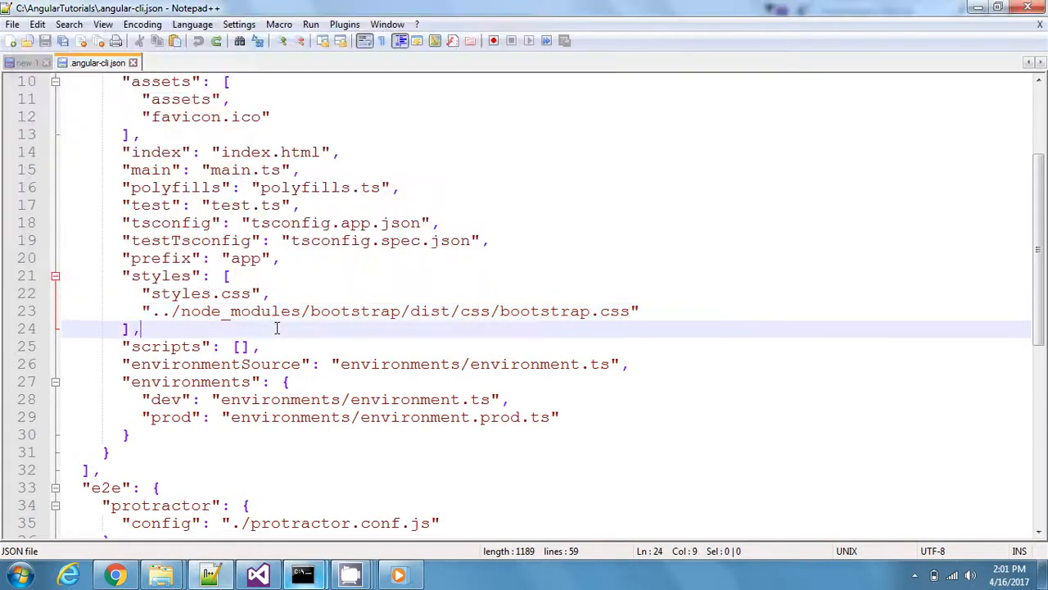
# Switch to Chrome to view the localhost:4200 Elements panel with styles.bundle.js loaded.
pyautogui.click(116, 574)
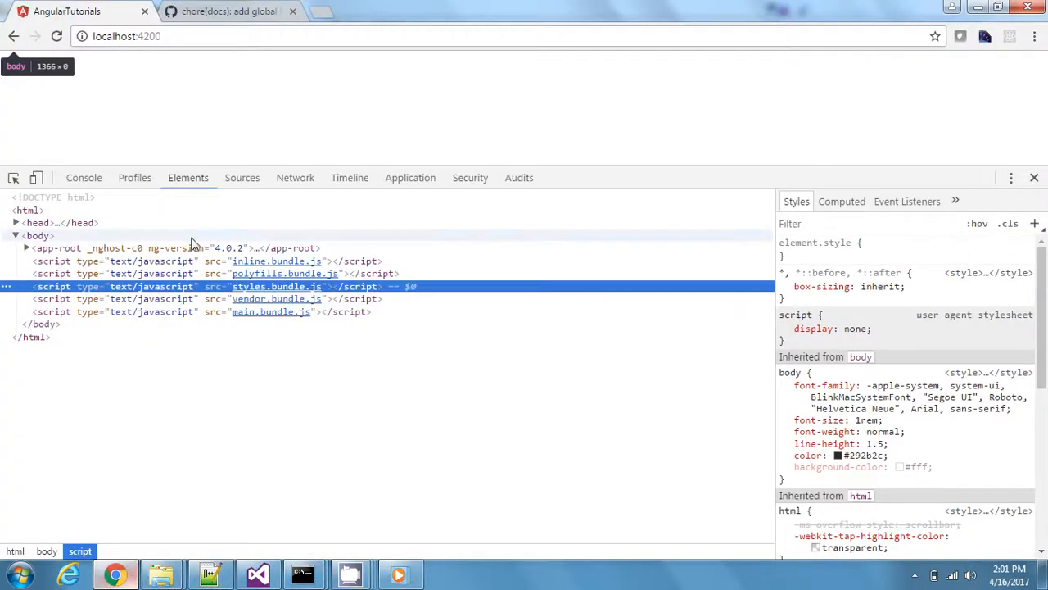
pyautogui.moveTo(143, 132)
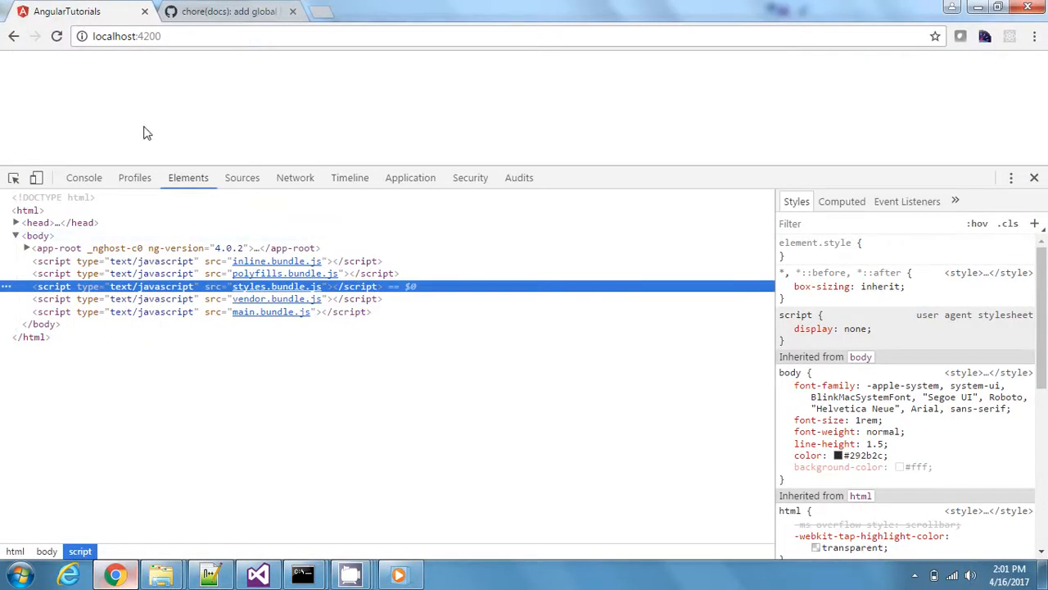
pyautogui.moveTo(293, 295)
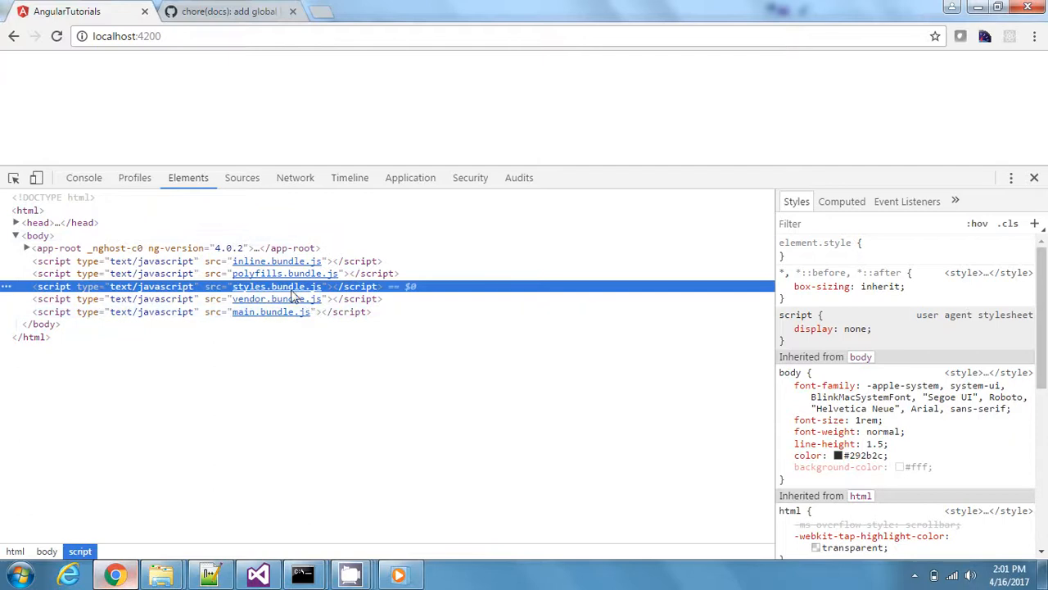
pyautogui.moveTo(276, 285)
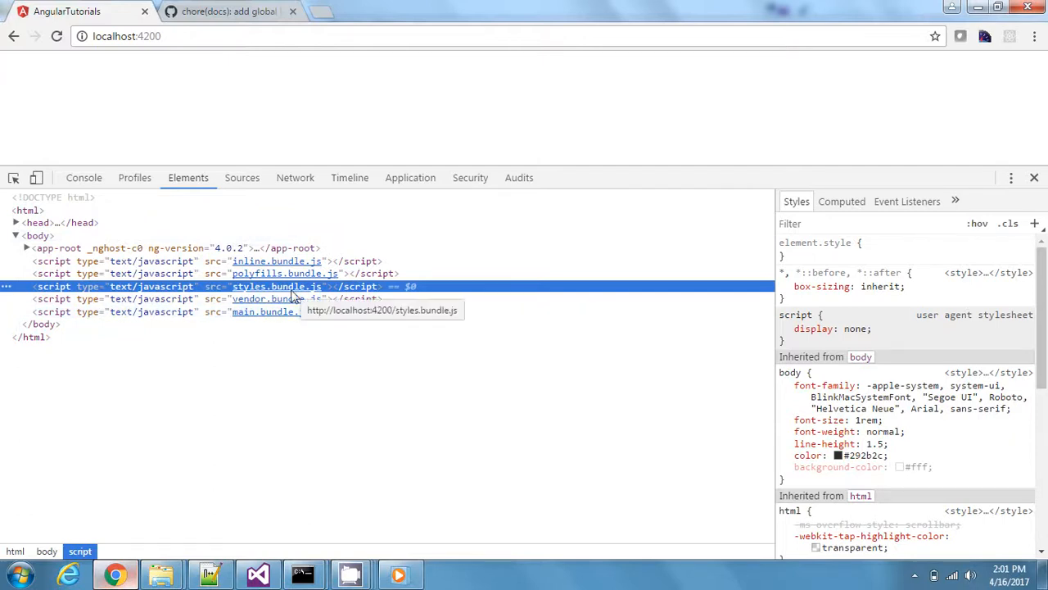
pyautogui.moveTo(289, 297)
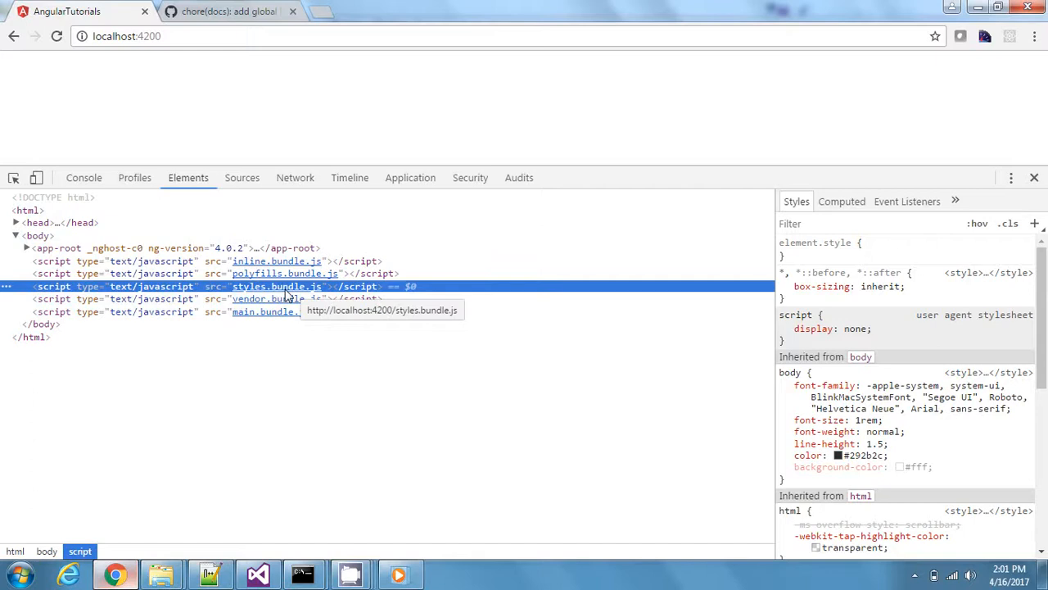
pyautogui.moveTo(72, 290)
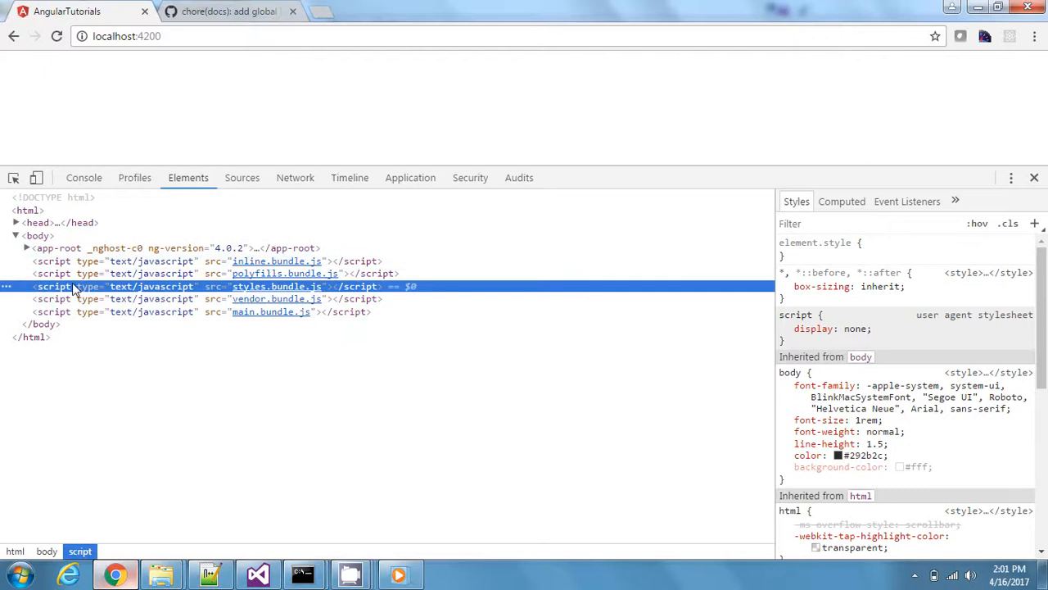
pyautogui.moveTo(276, 298)
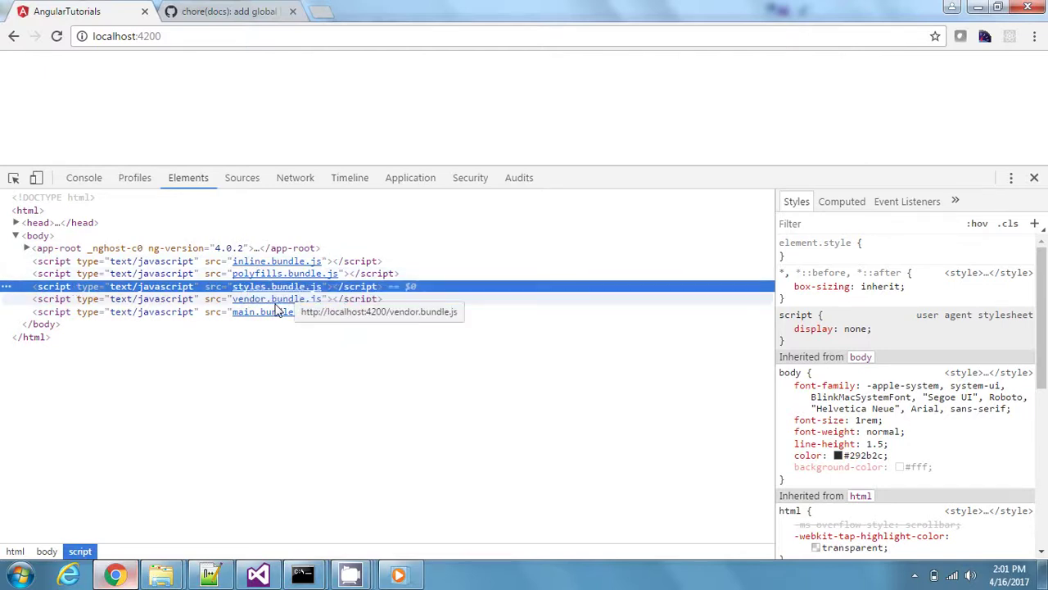
pyautogui.moveTo(268, 340)
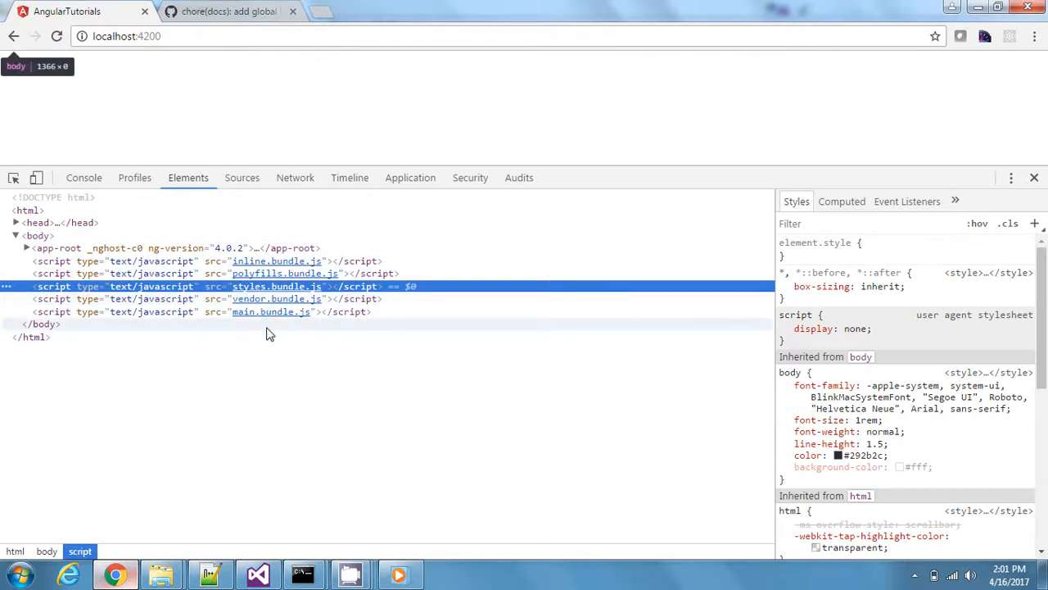
pyautogui.moveTo(270, 312)
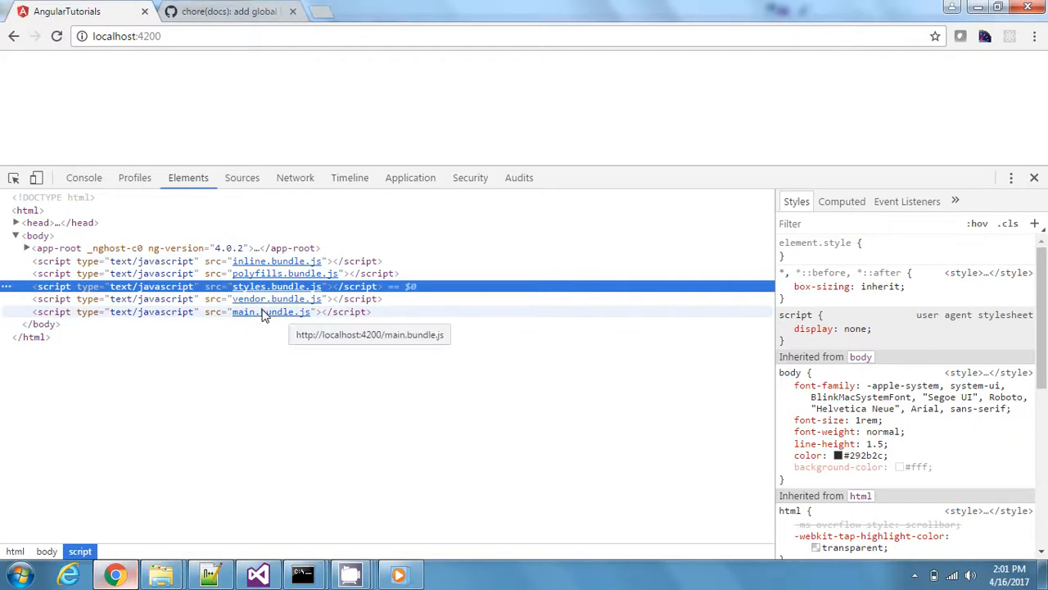
pyautogui.moveTo(248, 315)
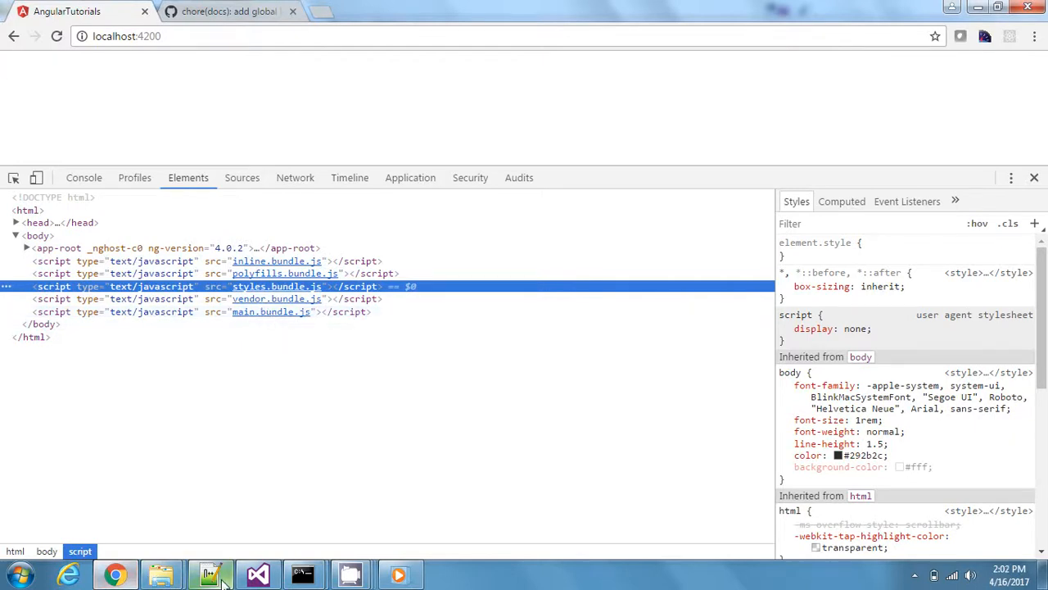
pyautogui.click(211, 574)
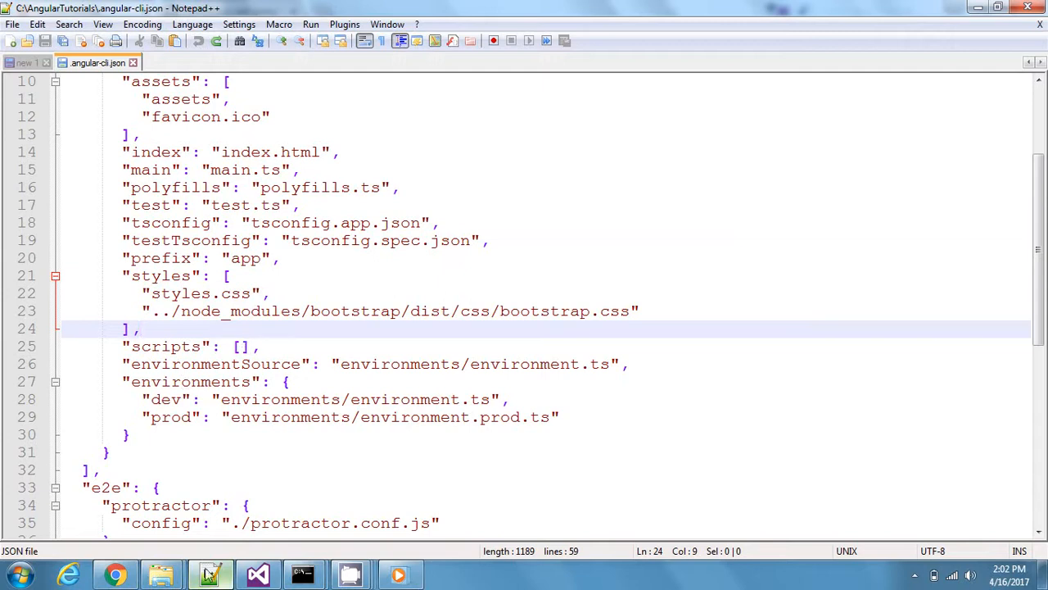
pyautogui.moveTo(161, 574)
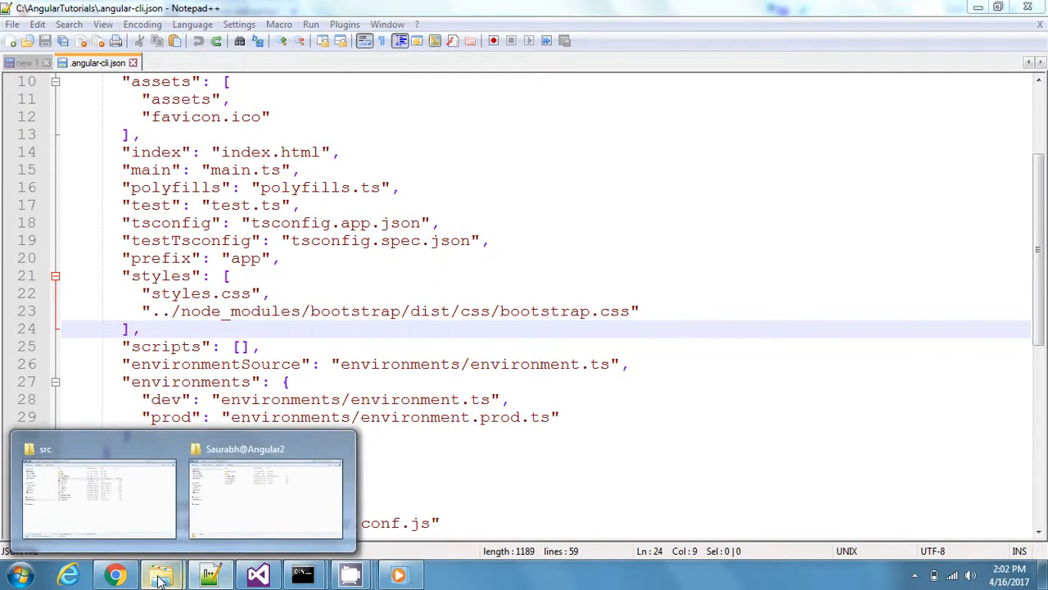
pyautogui.click(116, 573)
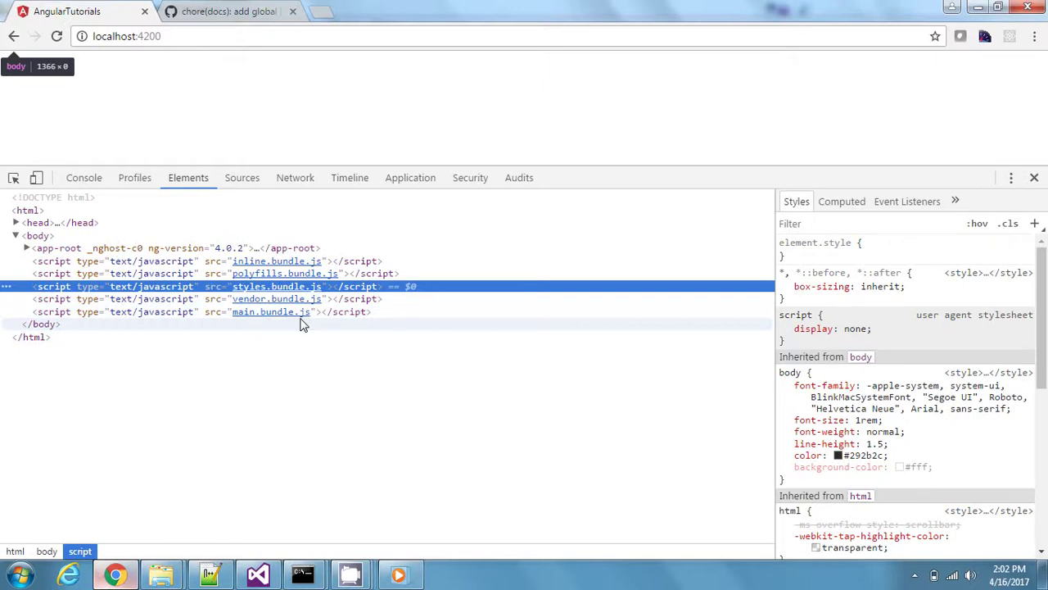
# Review the Bootstrap styles-array instructions in angular-cli pull request #1747 on GitHub.
pyautogui.click(229, 10)
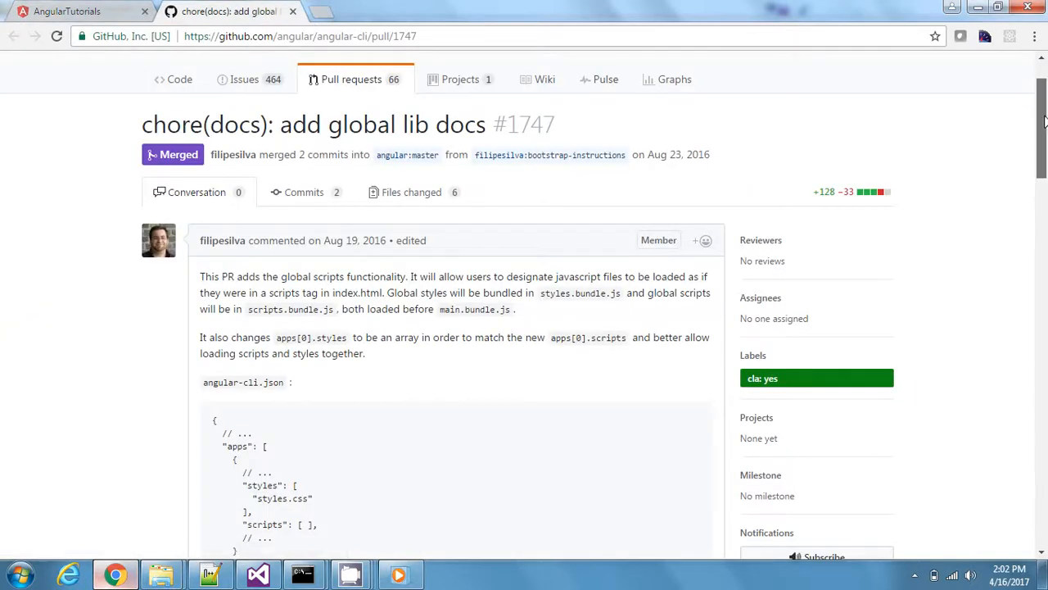
pyautogui.moveTo(566, 342)
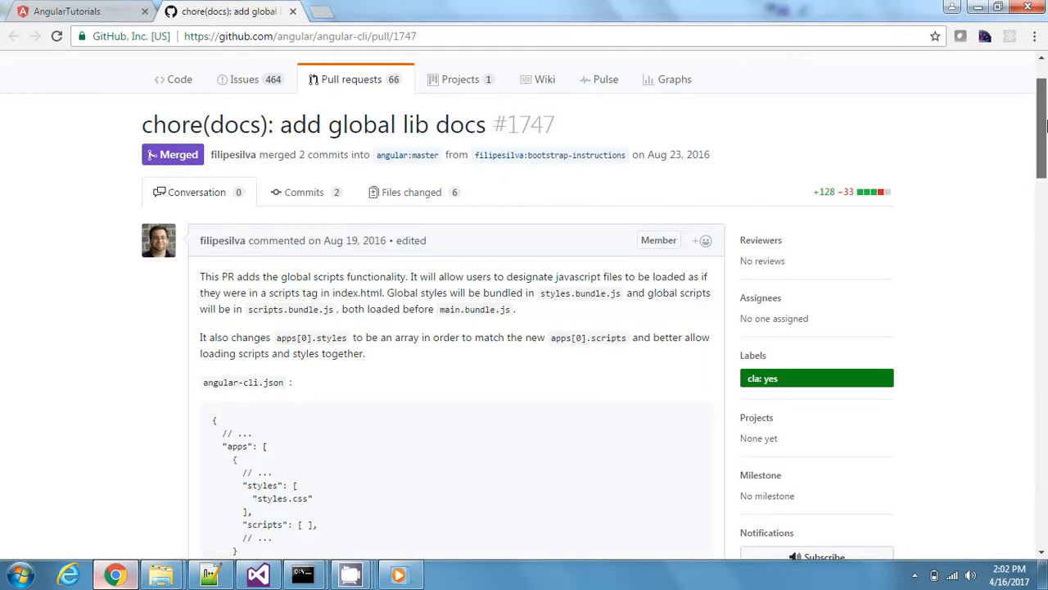
pyautogui.scroll(-3)
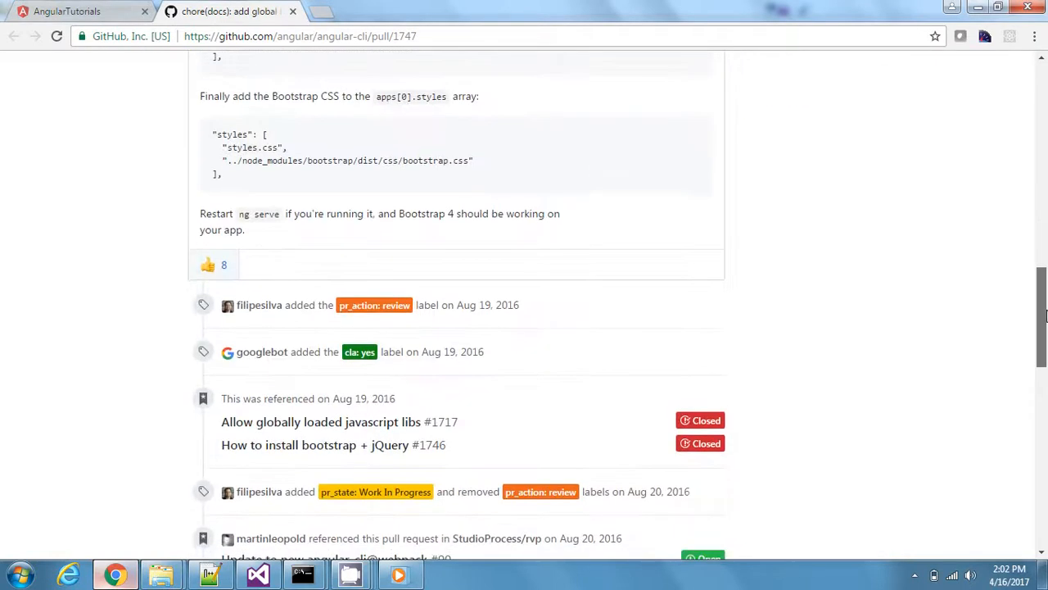
pyautogui.scroll(3)
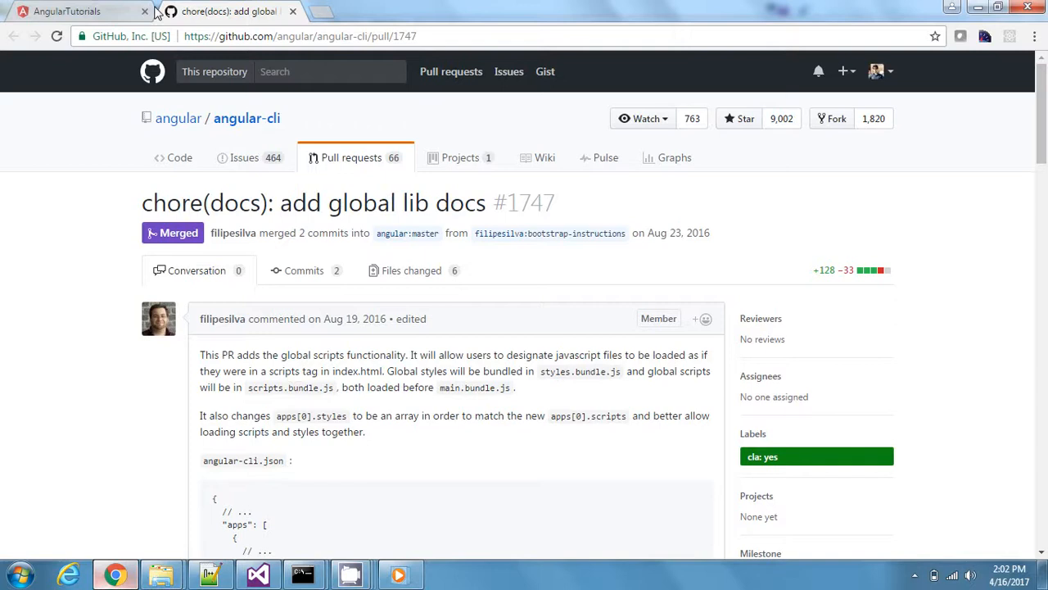
# Return to the AngularTutorials tab at localhost:4200 with styles.bundle.js in Elements.
pyautogui.click(66, 11)
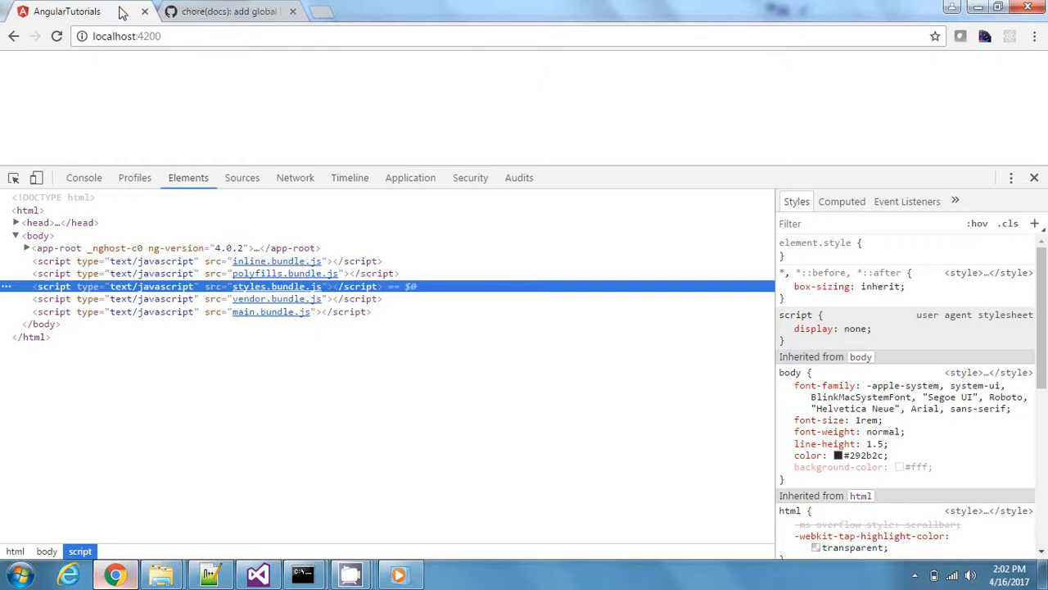
pyautogui.moveTo(341, 122)
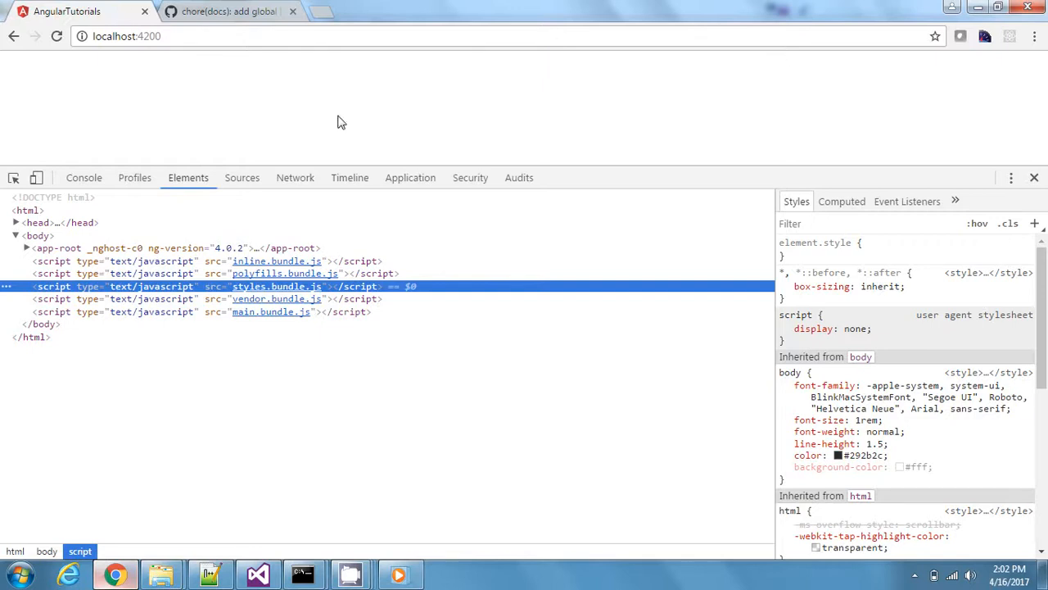